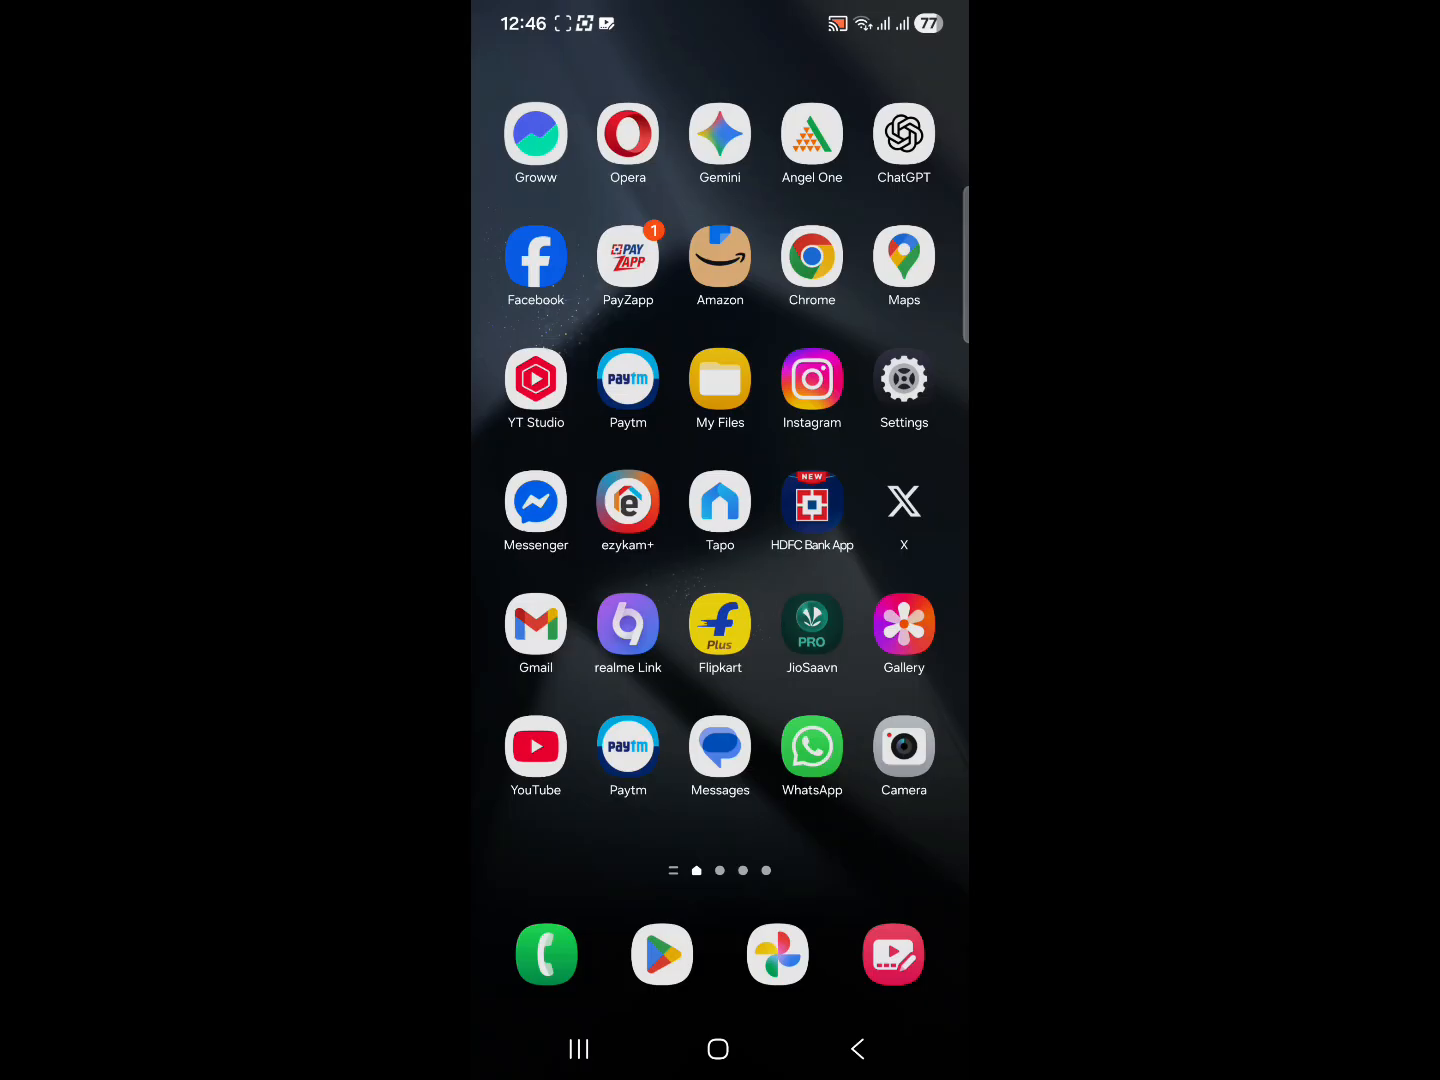
Launch Settings from the home screen and go to Sounds and vibration.
{"action": "left_click", "coordinate": [903, 379]}
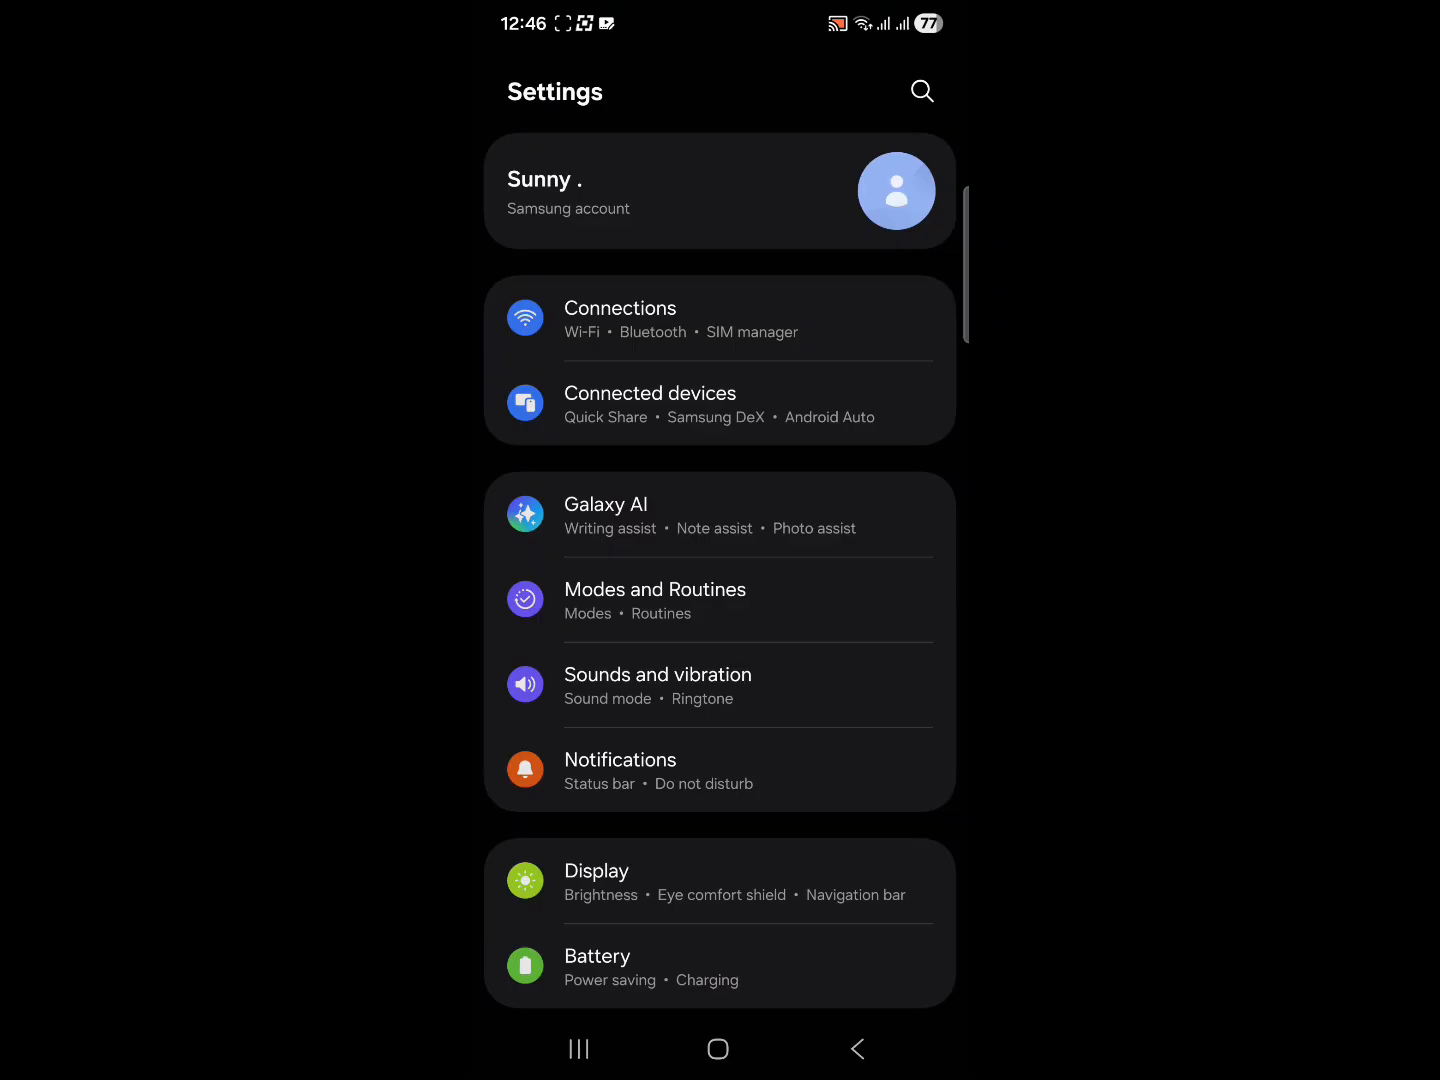
{"action": "scroll", "scroll_direction": "down", "scroll_amount": 3}
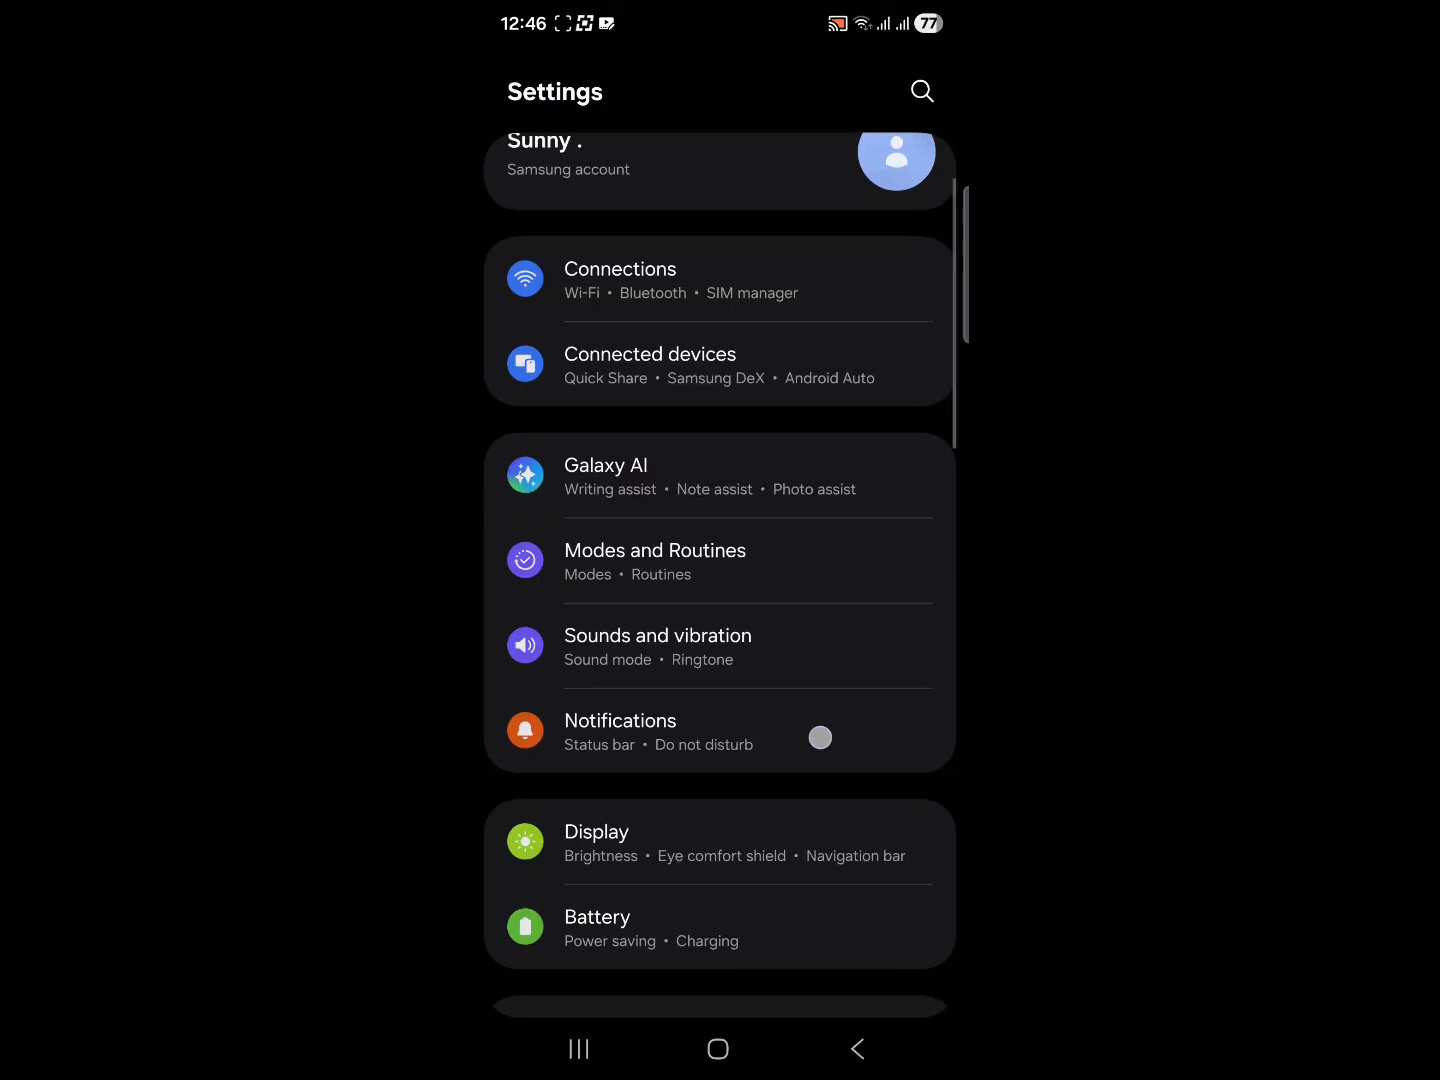
{"action": "scroll", "scroll_direction": "down", "scroll_amount": 3}
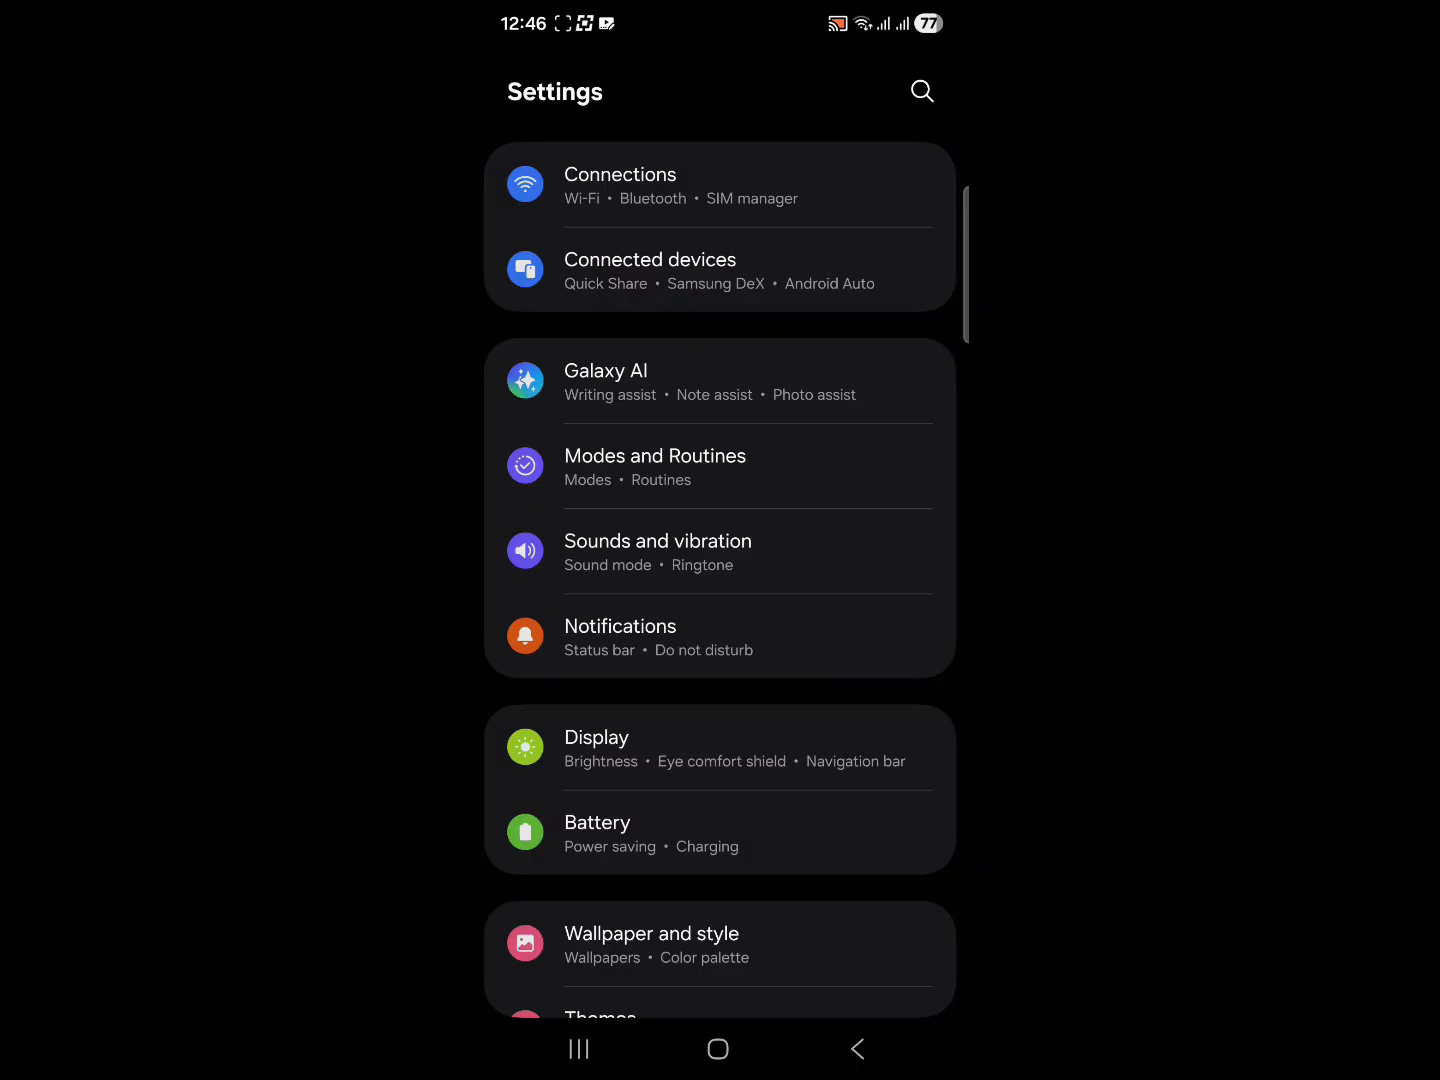
{"action": "left_click", "coordinate": [657, 551]}
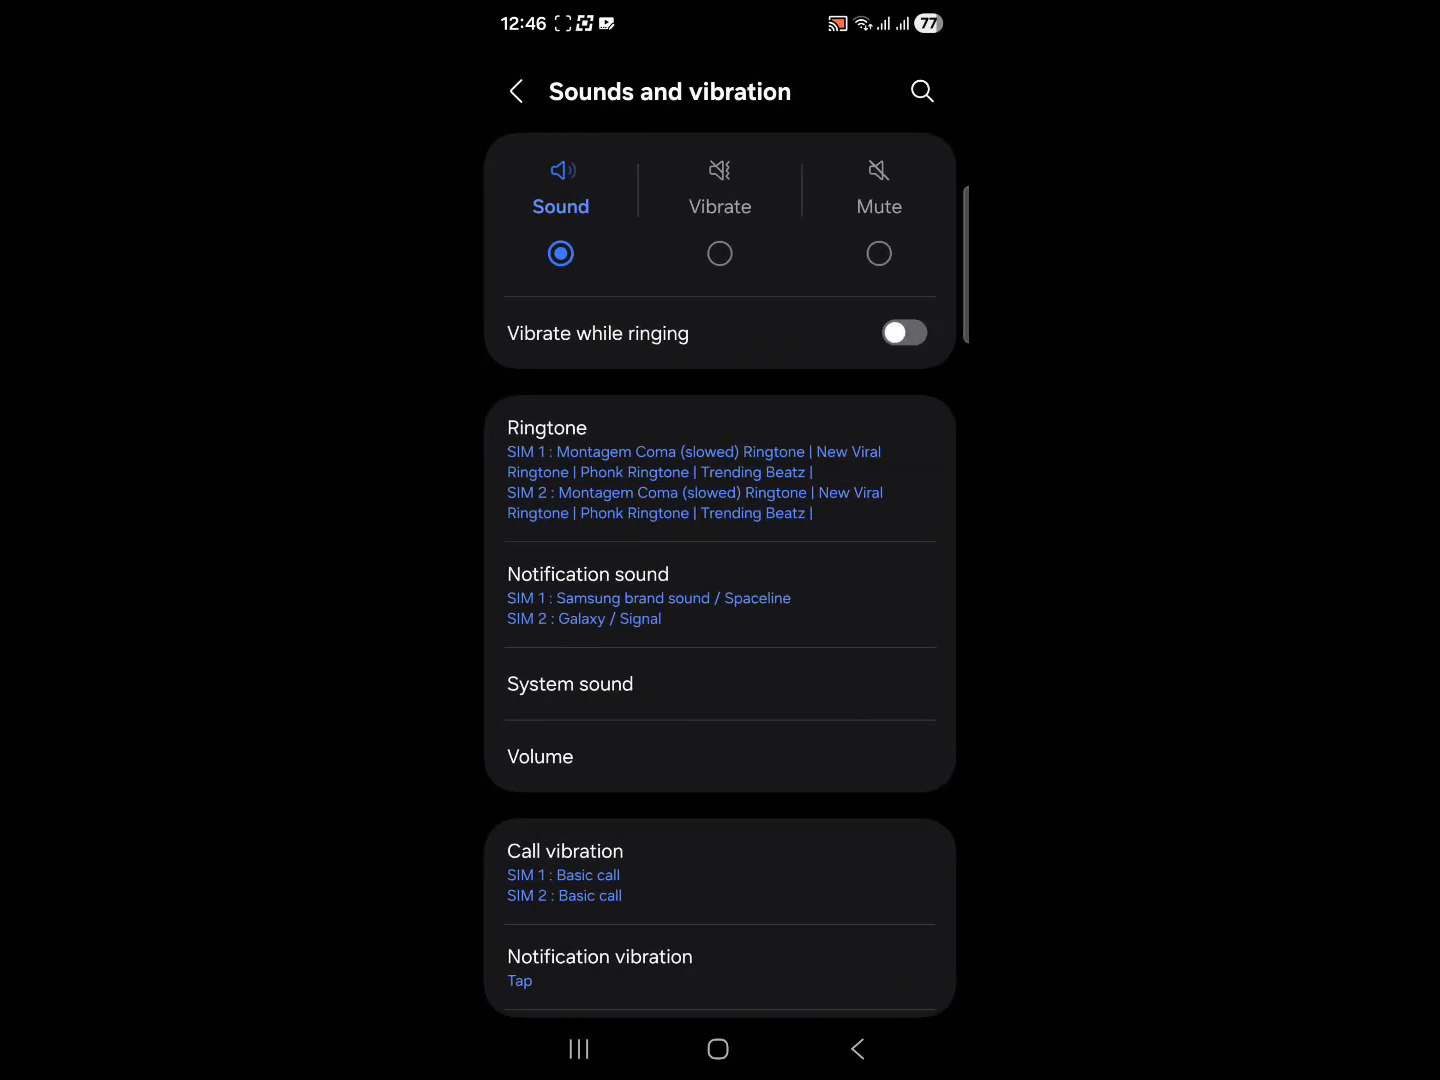
{"action": "scroll", "scroll_direction": "down", "scroll_amount": 3}
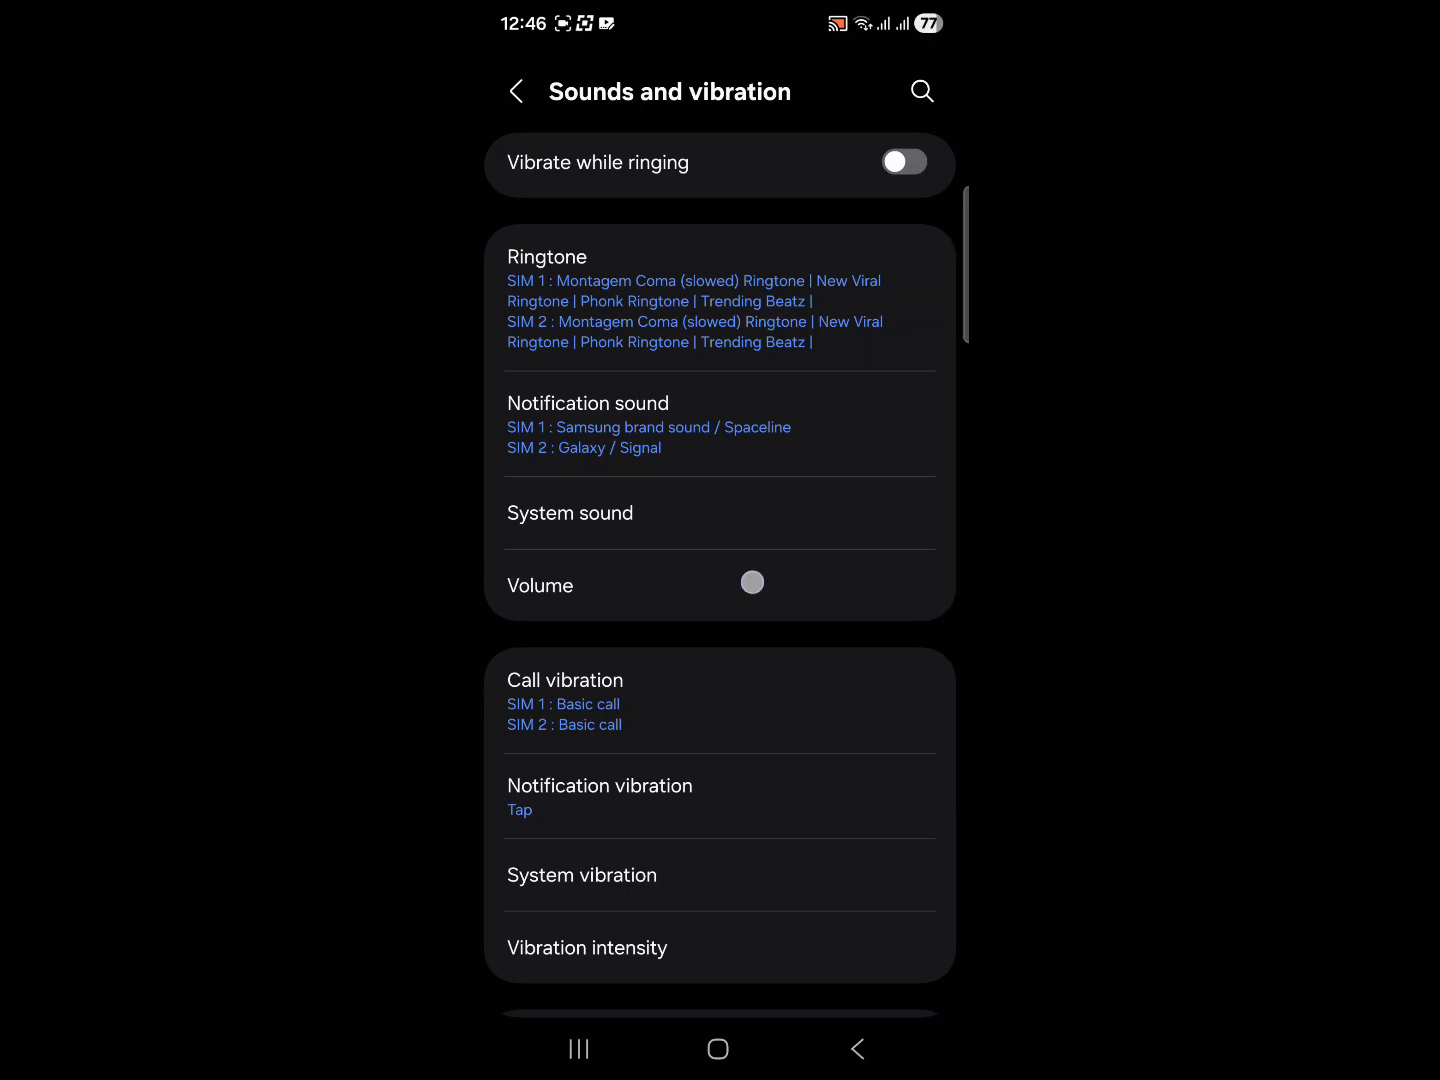
View the Volume levels and Media volume limit, then relaunch Settings from home.
{"action": "left_click", "coordinate": [540, 585]}
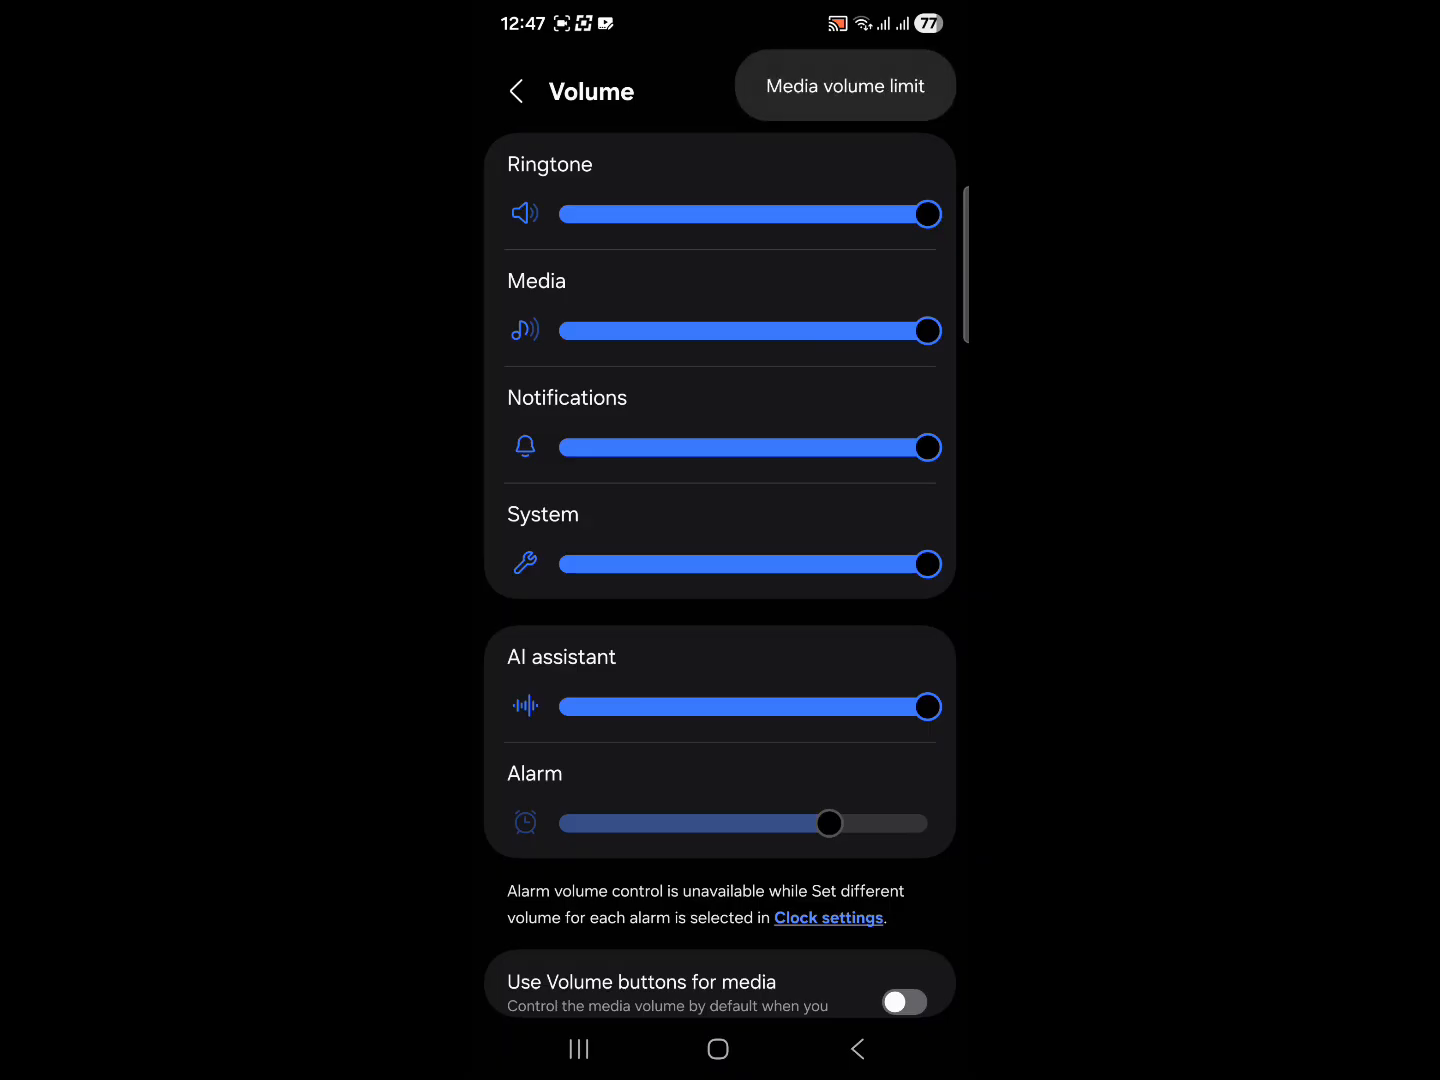
{"action": "left_click", "coordinate": [842, 85]}
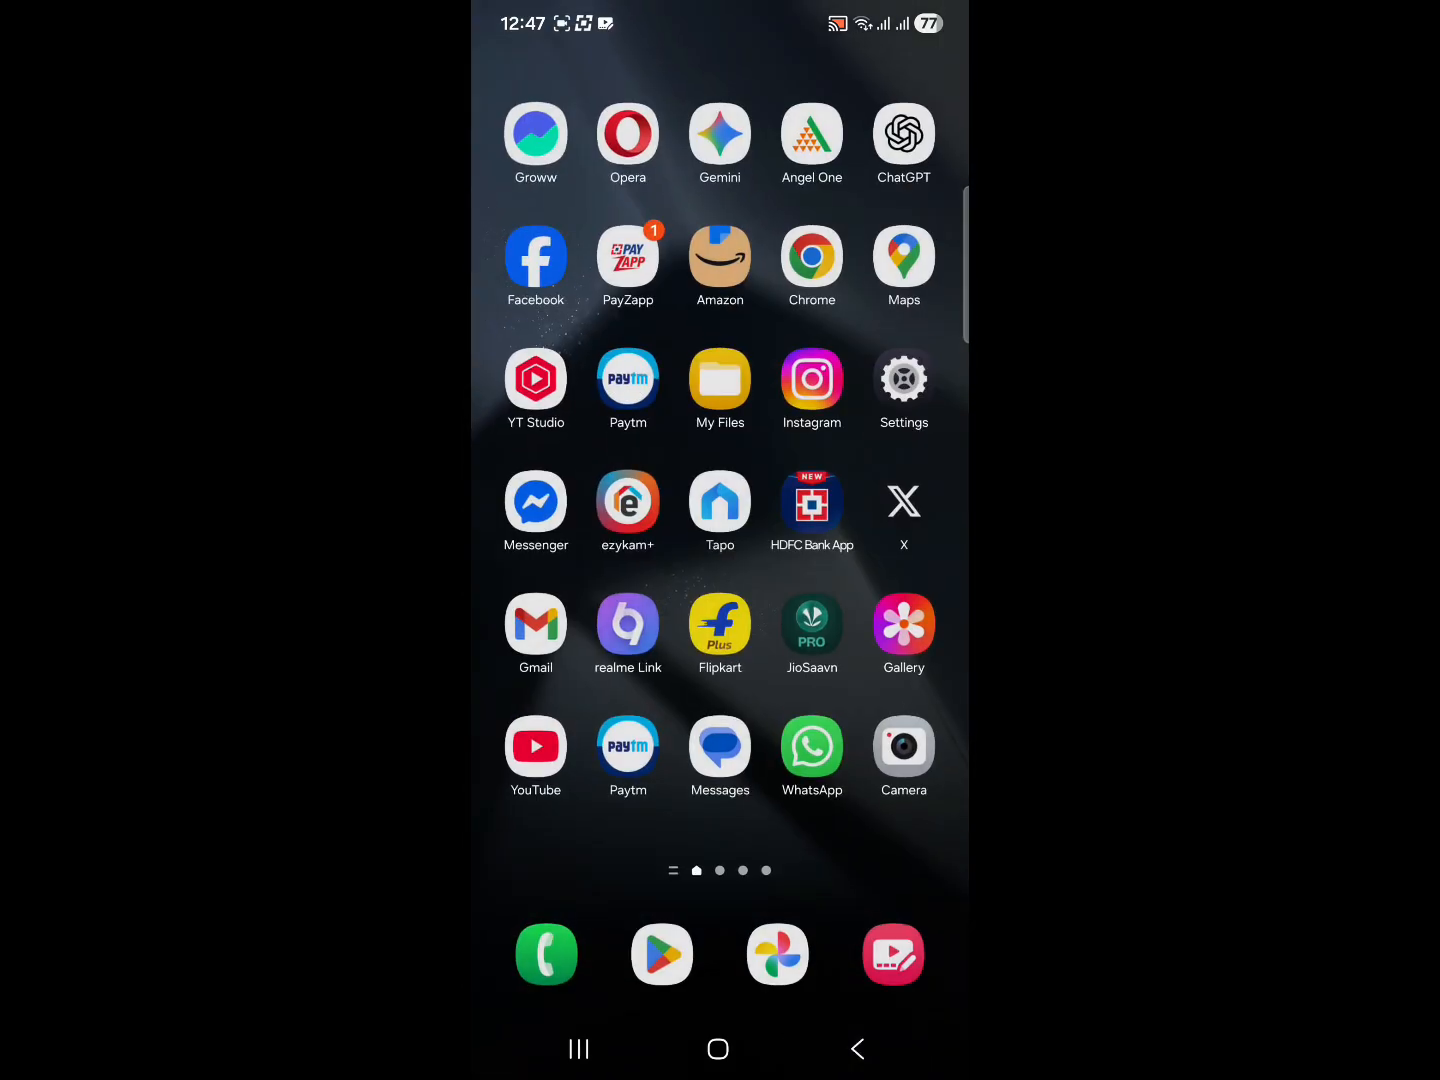
{"action": "left_click", "coordinate": [902, 378]}
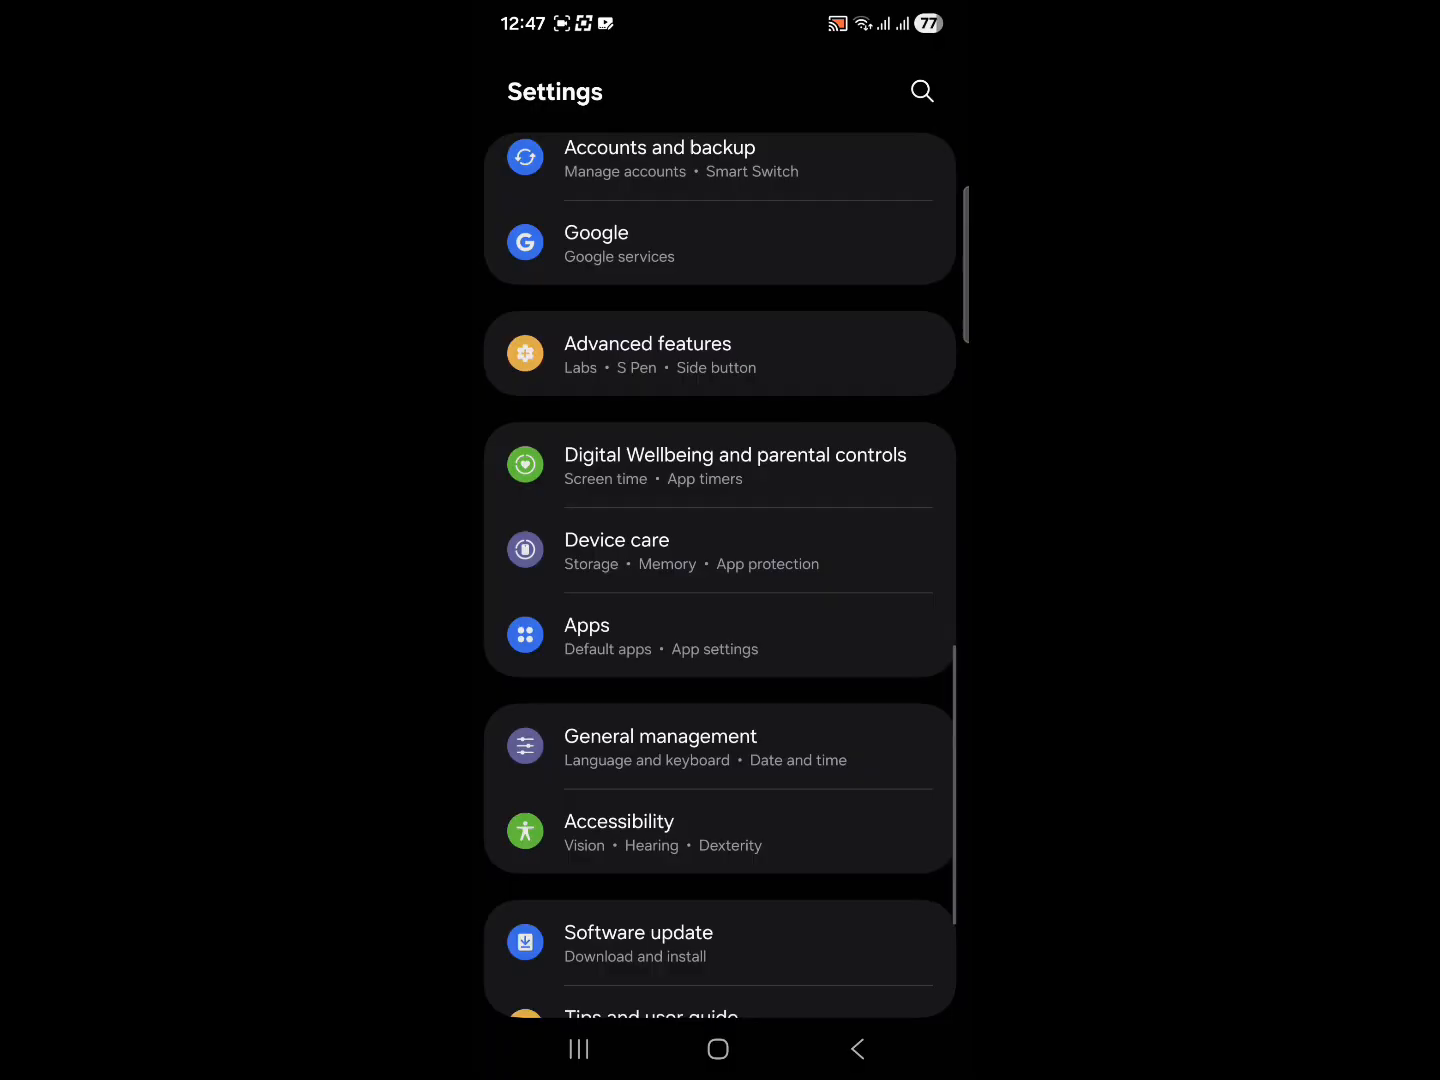